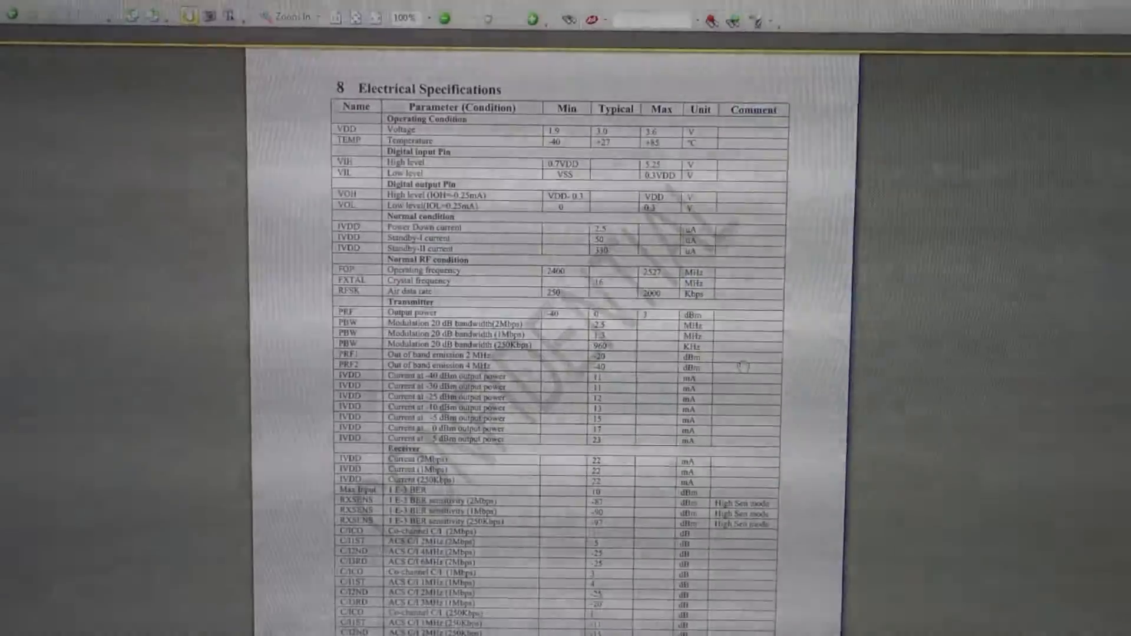
scroll("down", 3)
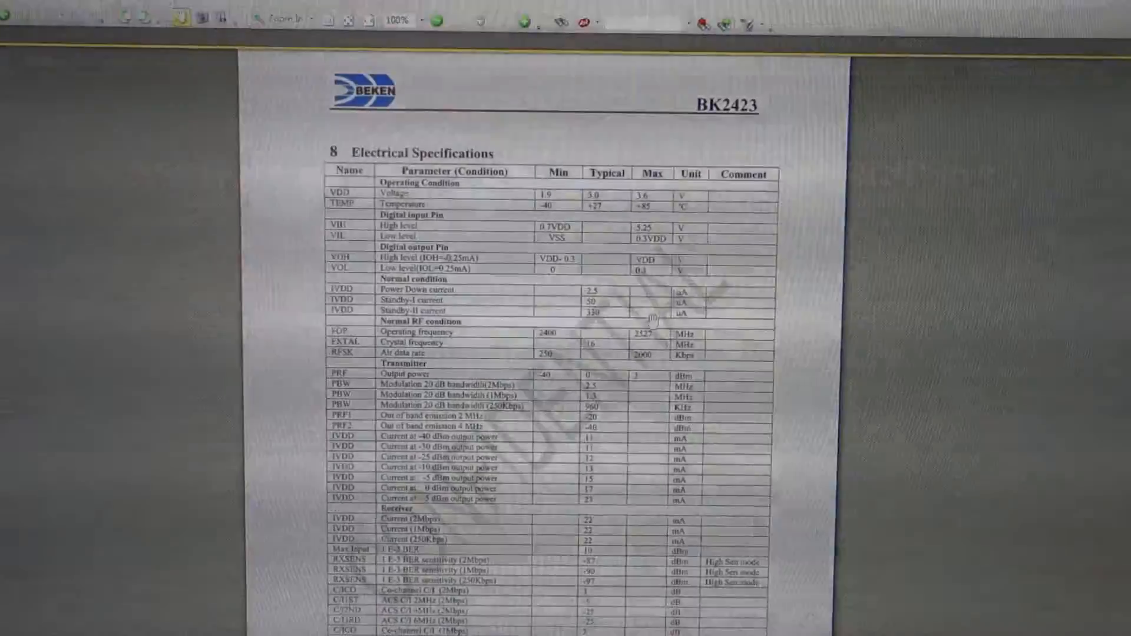
scroll("down", 3)
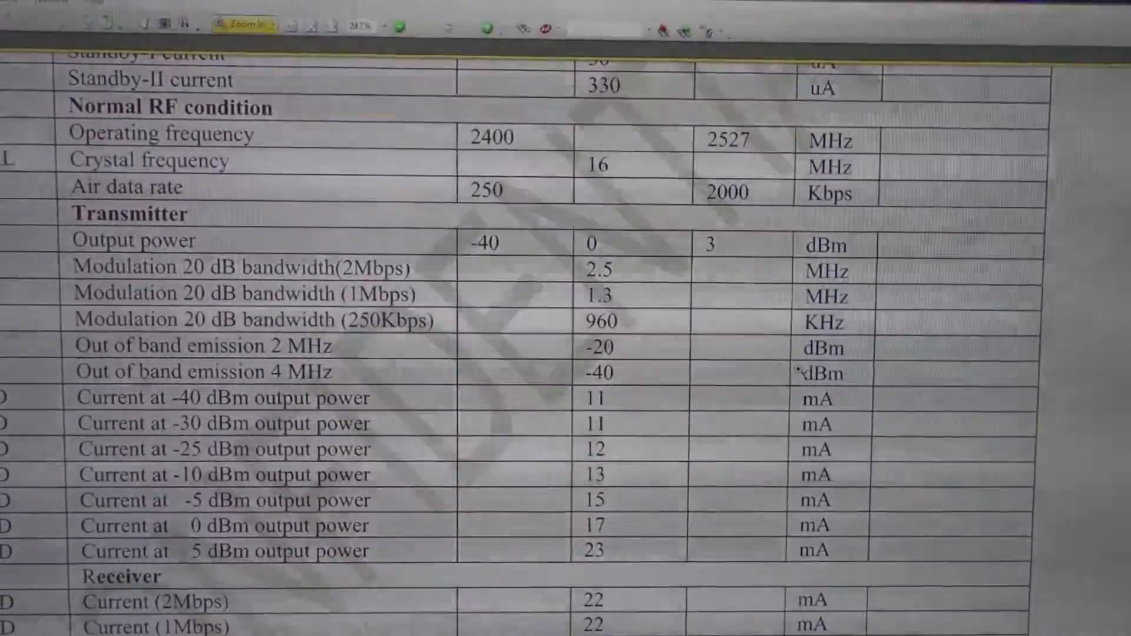
scroll("down", 3)
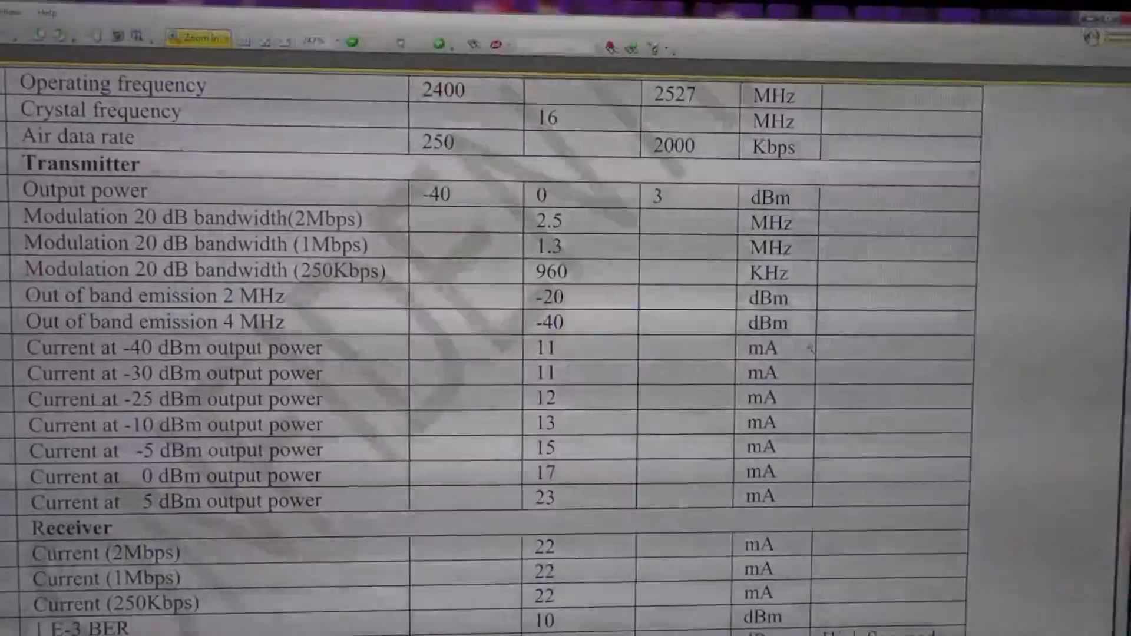
scroll("down", 3)
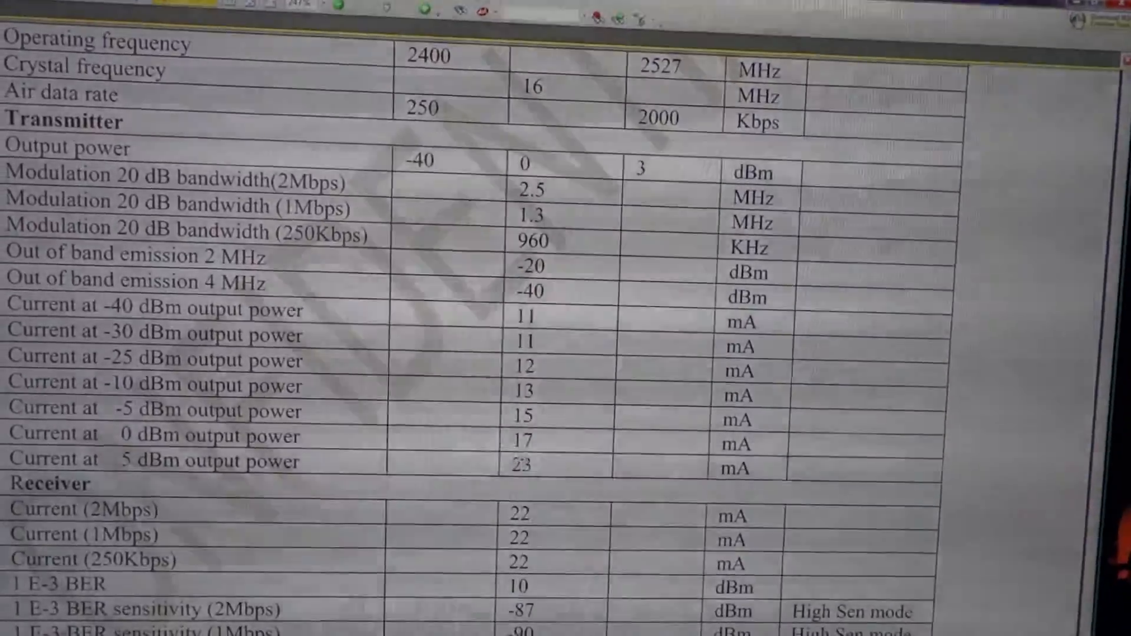
scroll("down", 3)
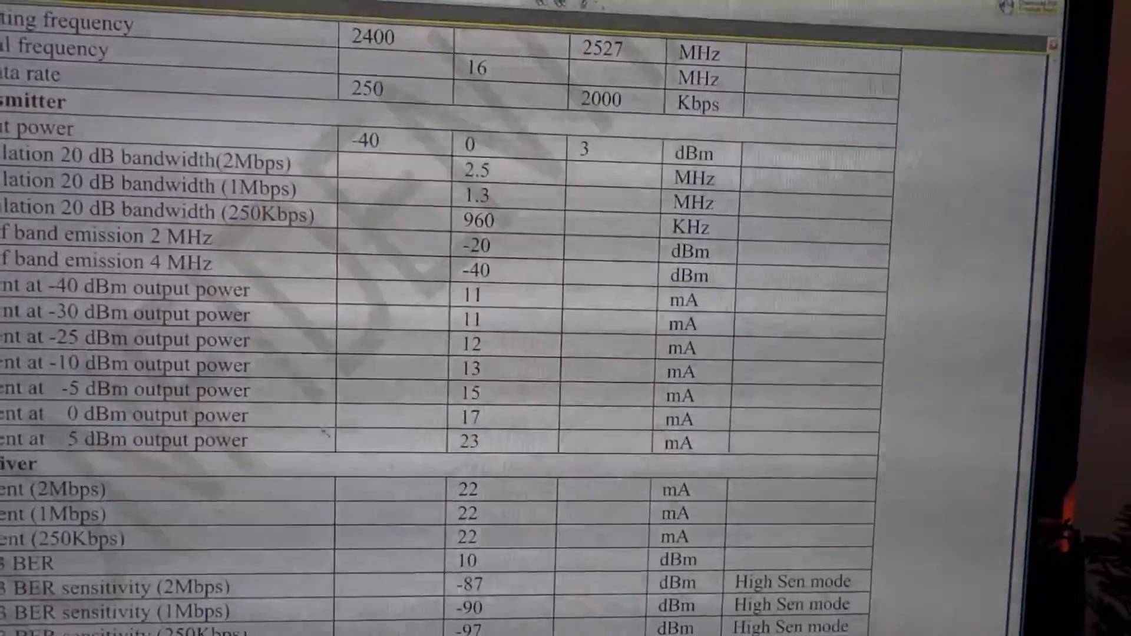
scroll("down", 3)
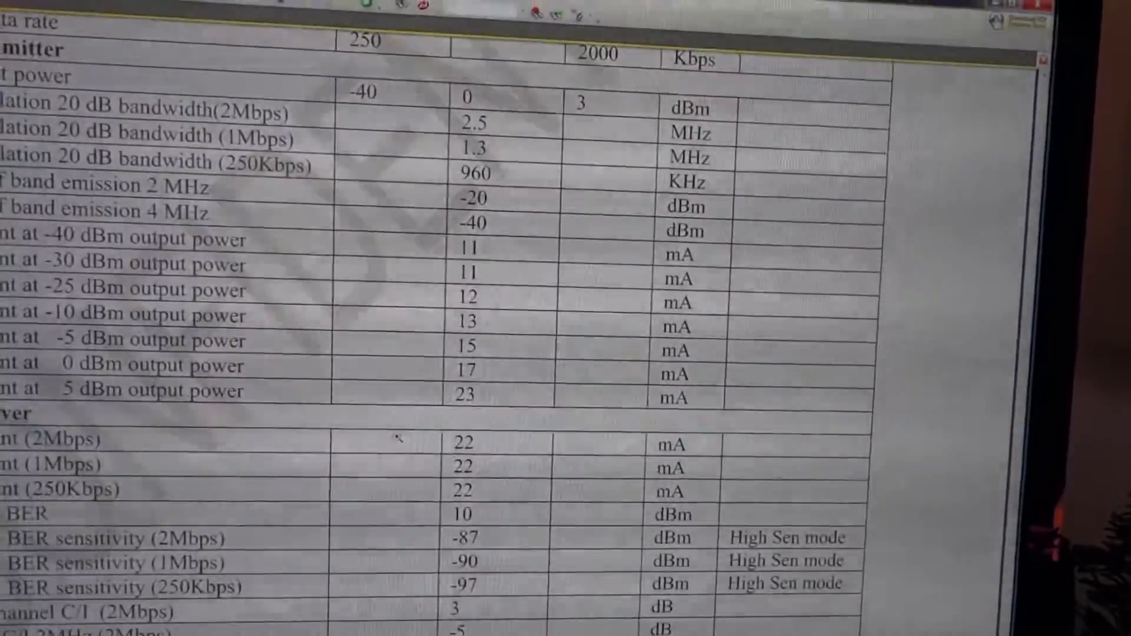